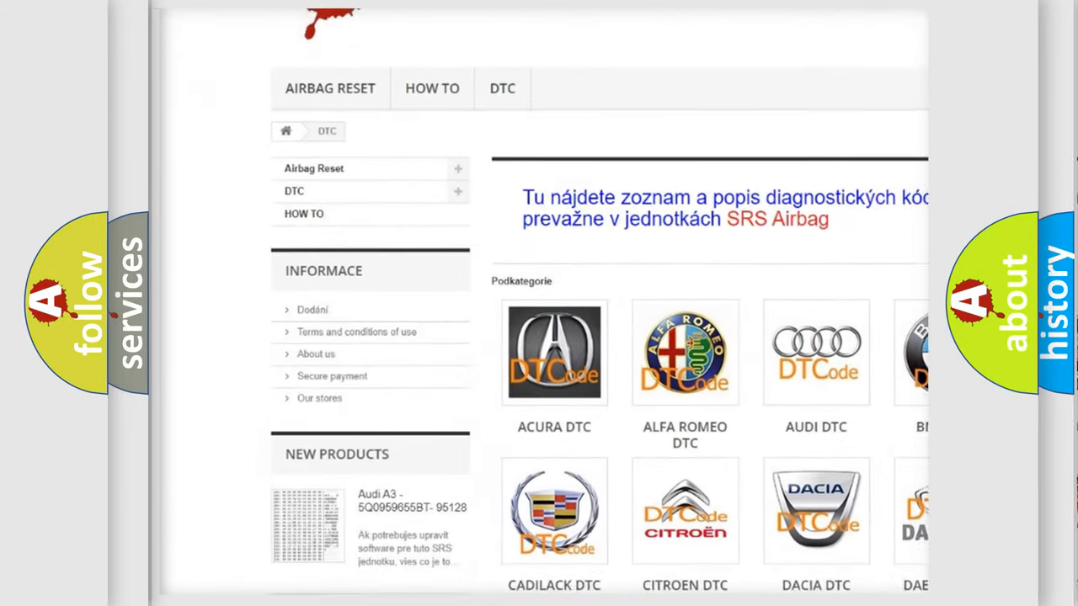
scroll(down, 3)
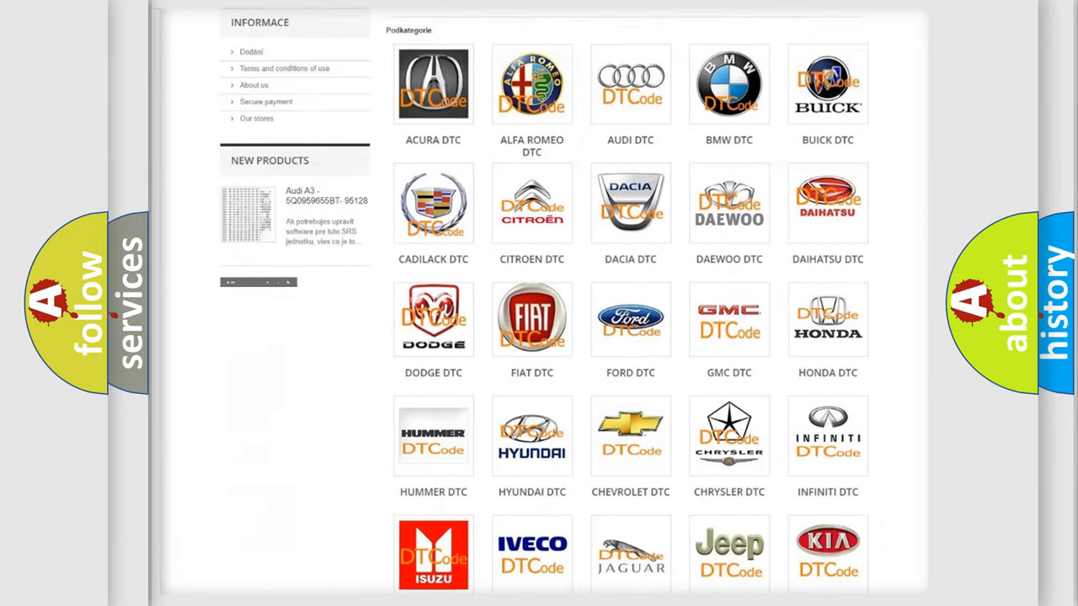
scroll(down, 3)
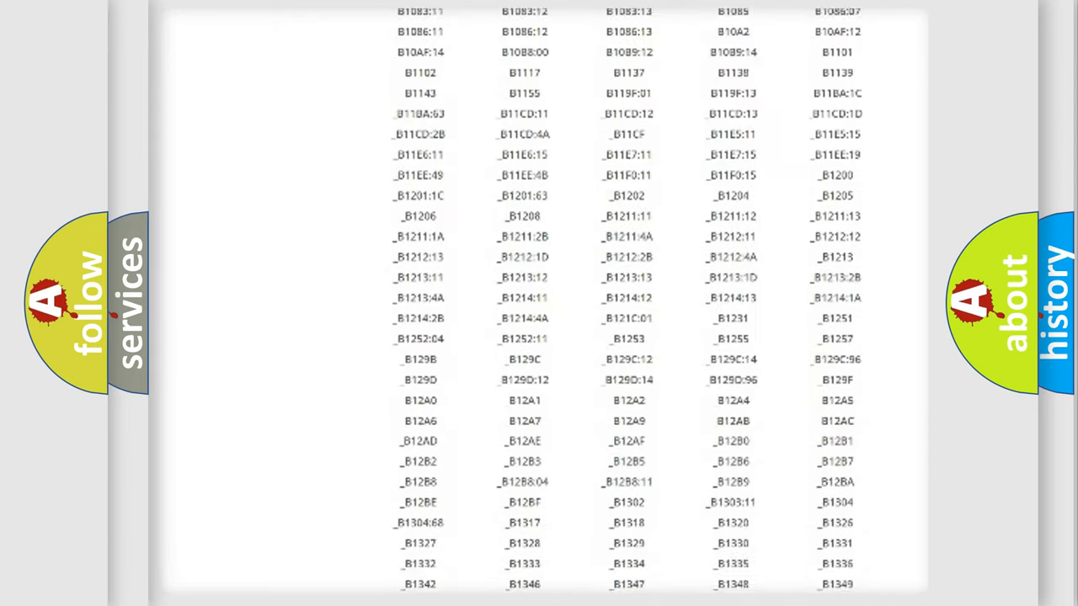
scroll(down, 3)
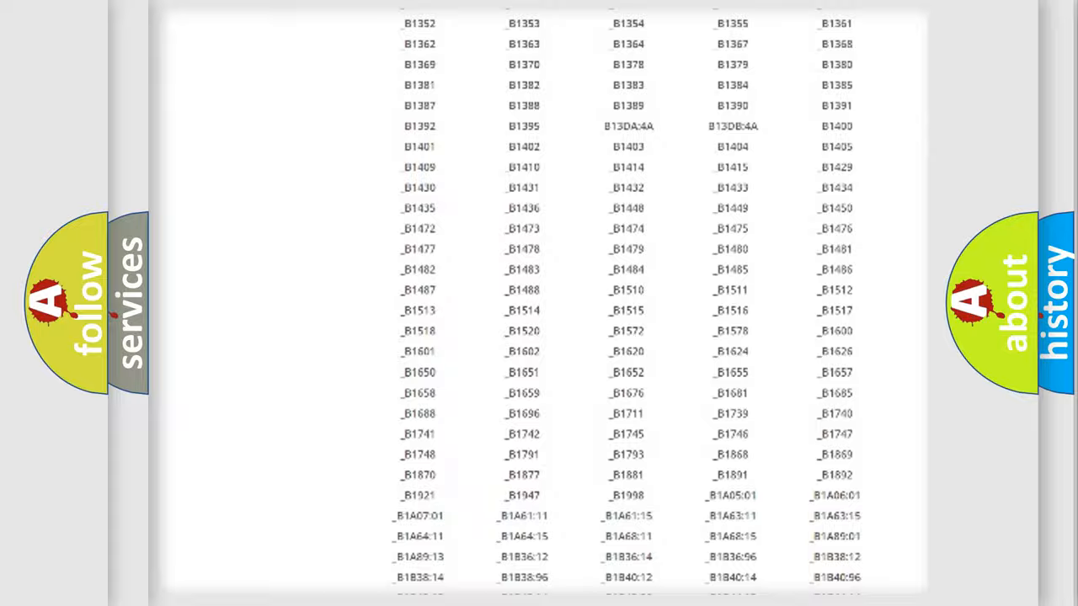
scroll(up, 3)
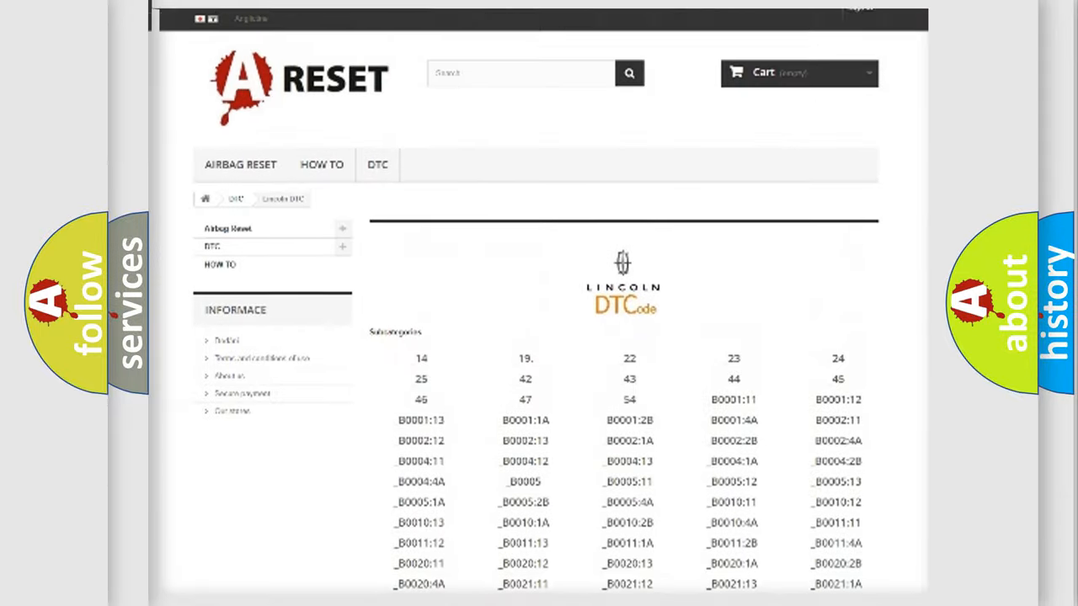